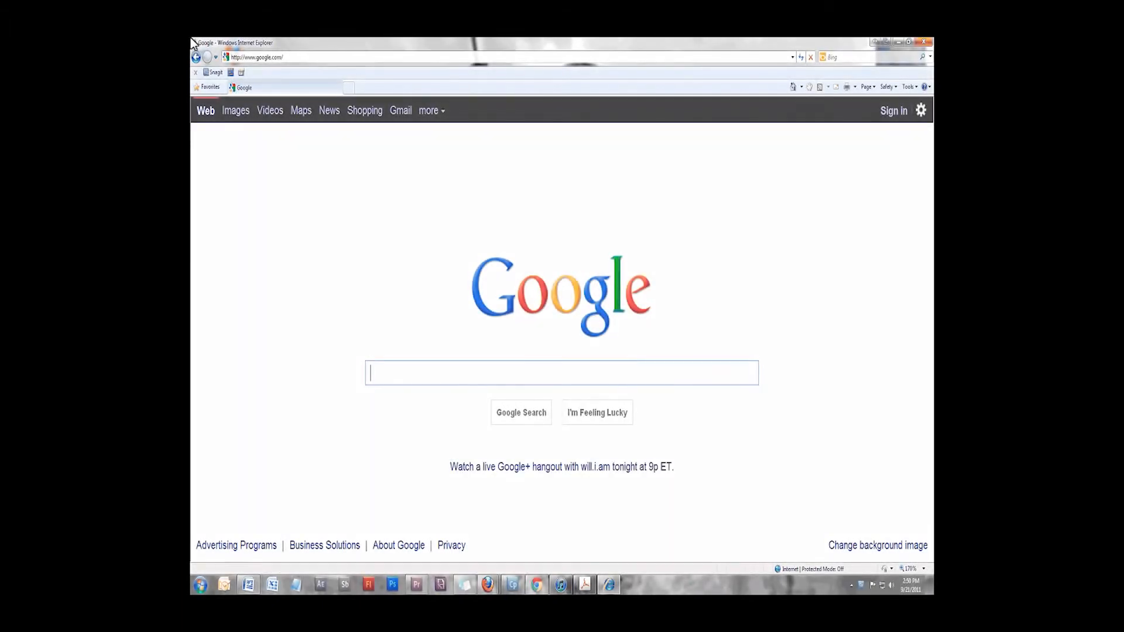
pyautogui.moveTo(273, 51)
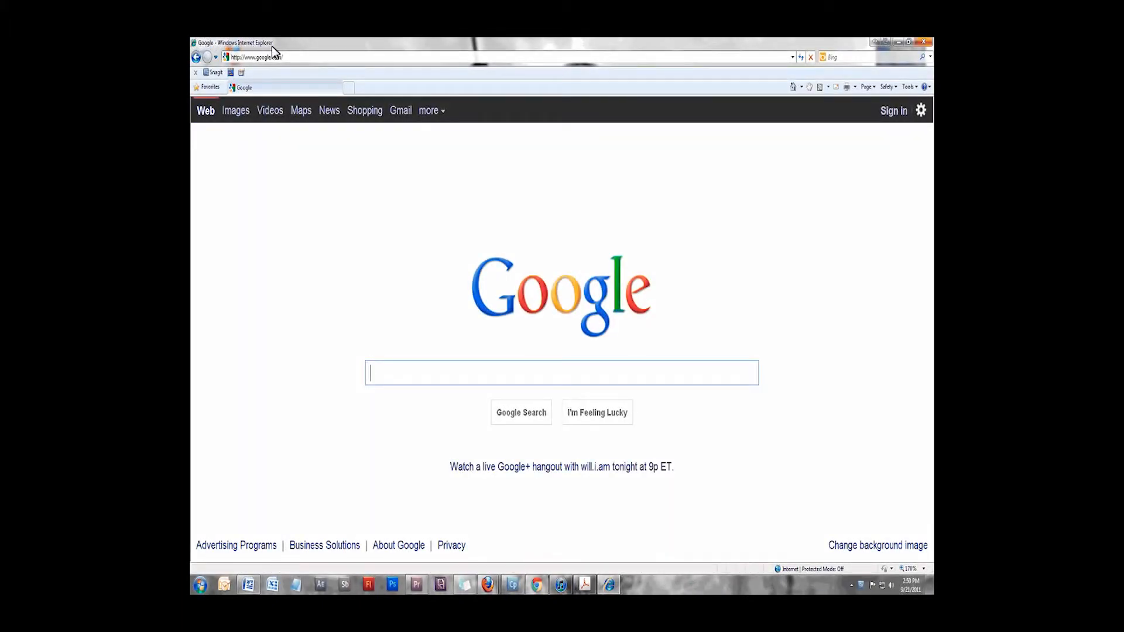
# Step: Navigate to the router's setup page at 192.168.1.1
pyautogui.write('192.168.1.1/')
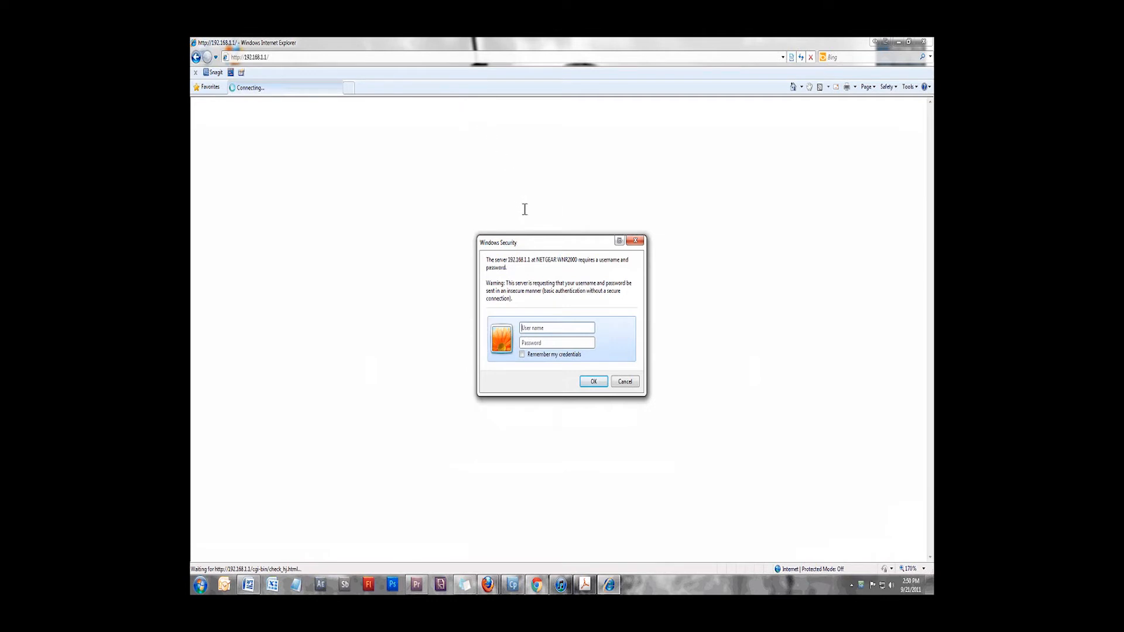
# Step: Sign in to the NETGEAR WNR2000 router with the admin user name and password
pyautogui.write('admin')
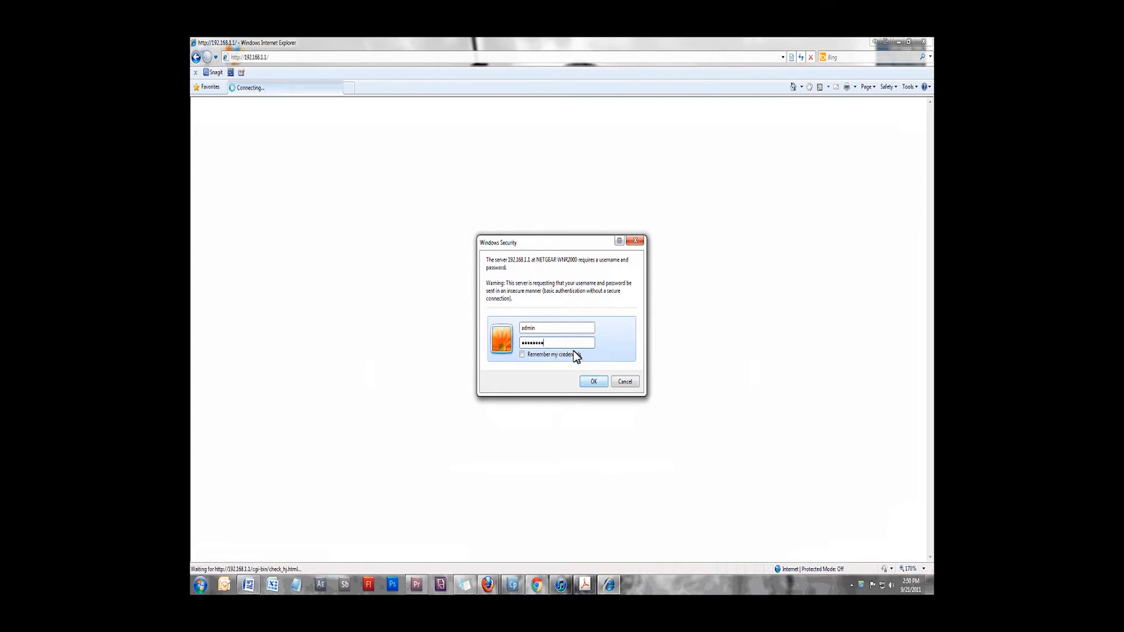
pyautogui.click(593, 380)
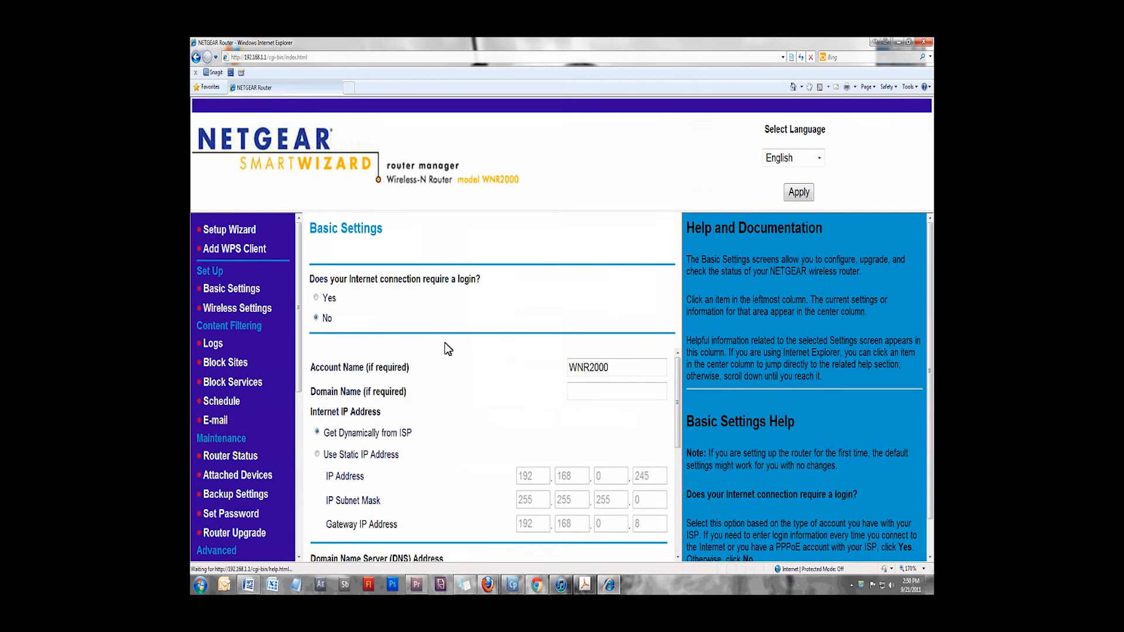
pyautogui.moveTo(300, 304)
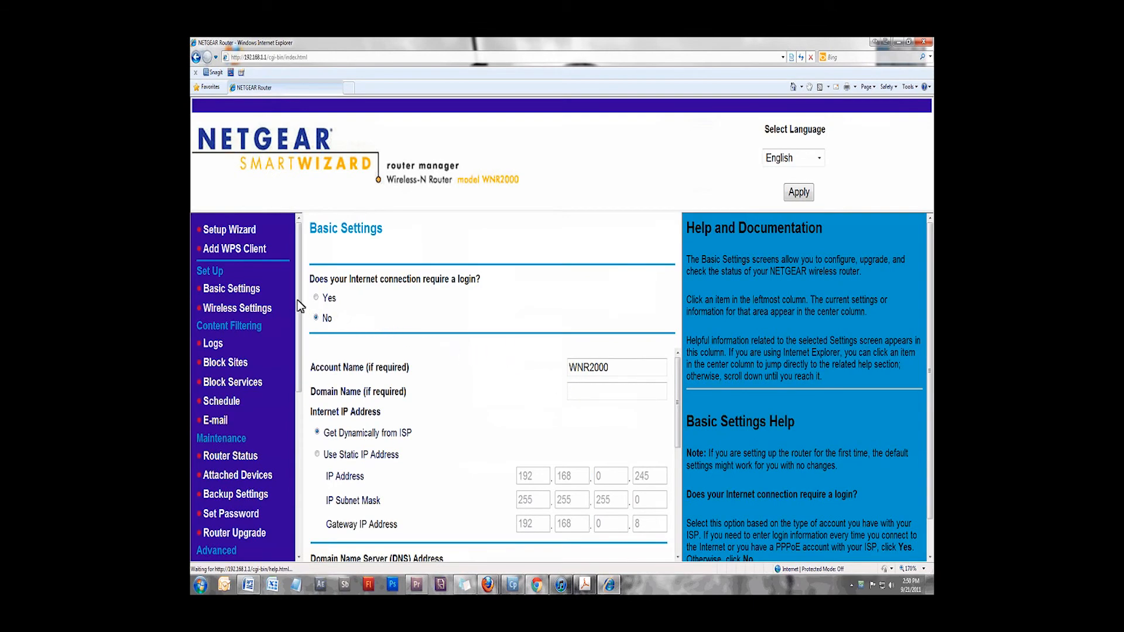
# Step: From Port Forwarding / Port Triggering, start a new entry via Add Custom Service
pyautogui.click(238, 364)
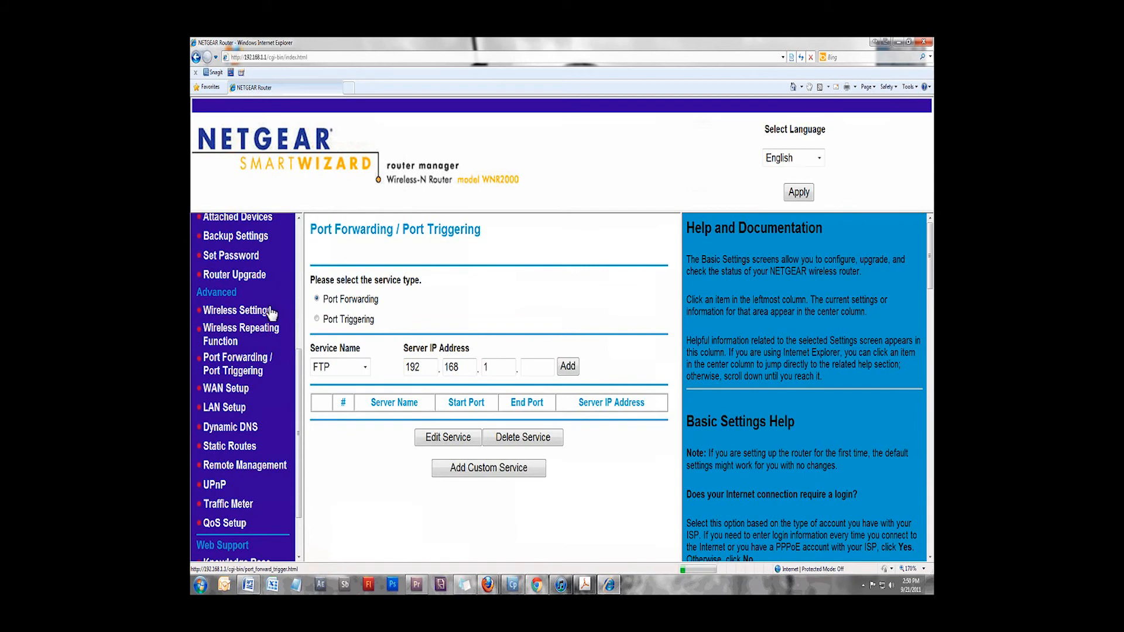
pyautogui.moveTo(254, 335)
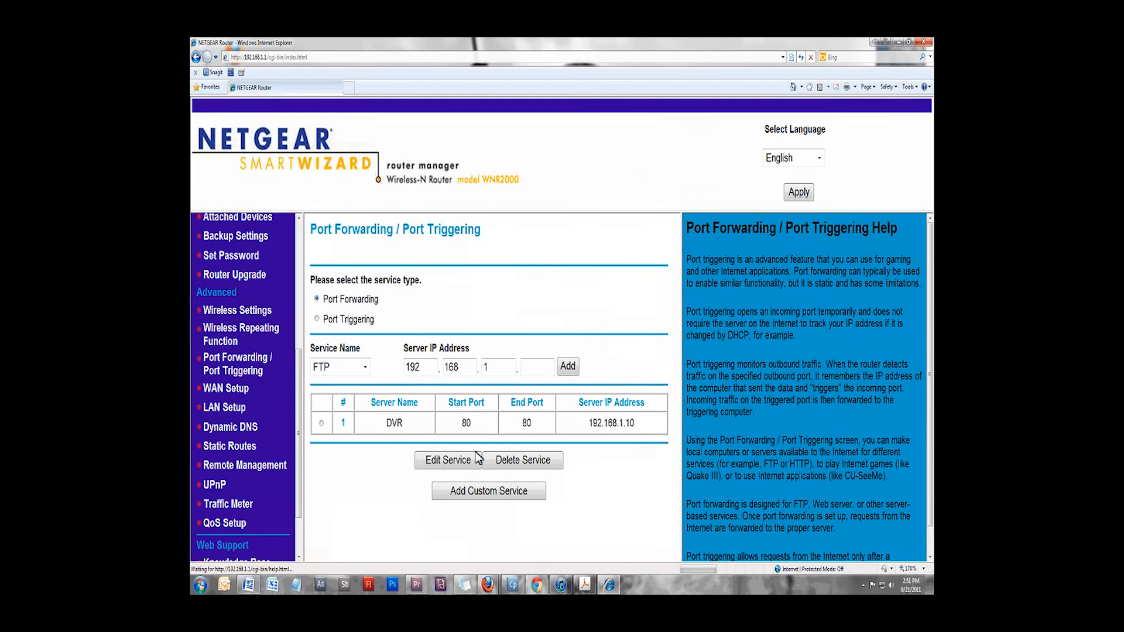
pyautogui.click(488, 491)
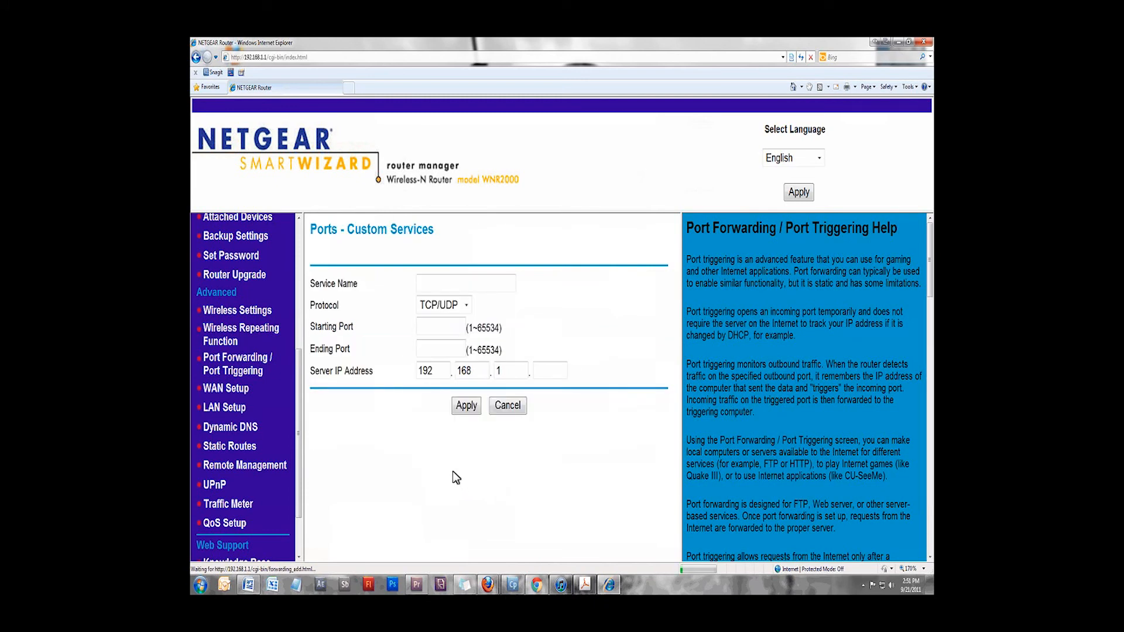
pyautogui.moveTo(431, 404)
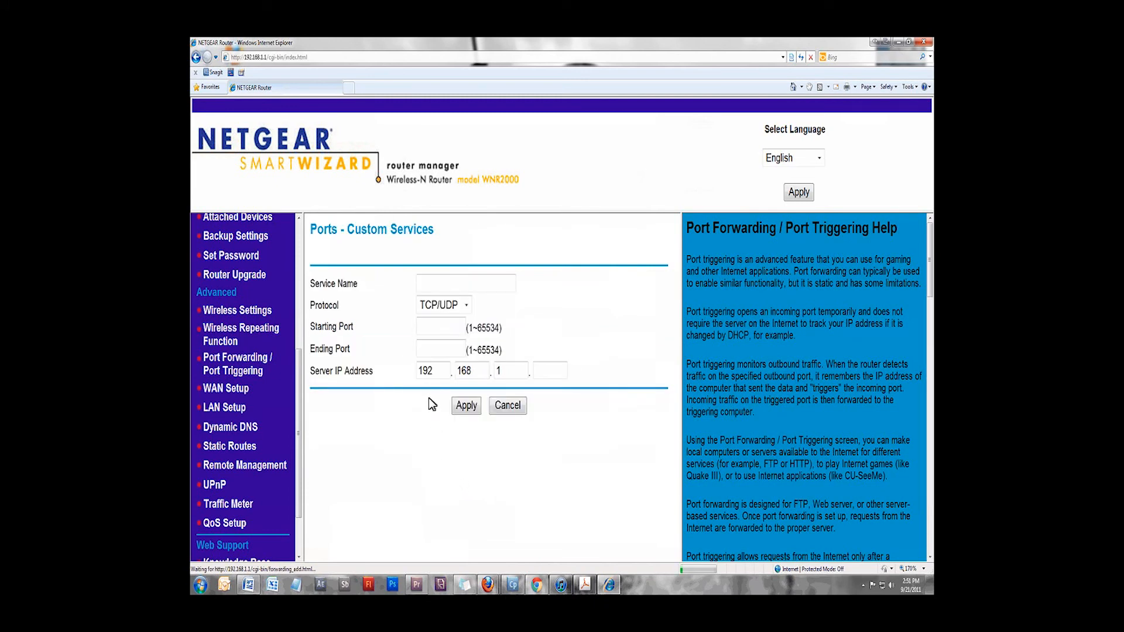